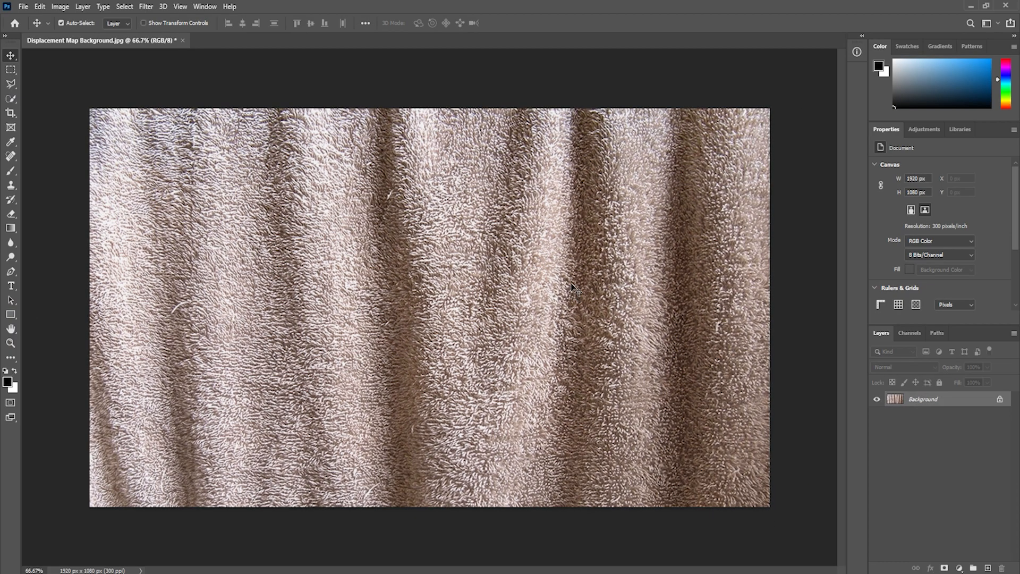
mouse_move(658, 299)
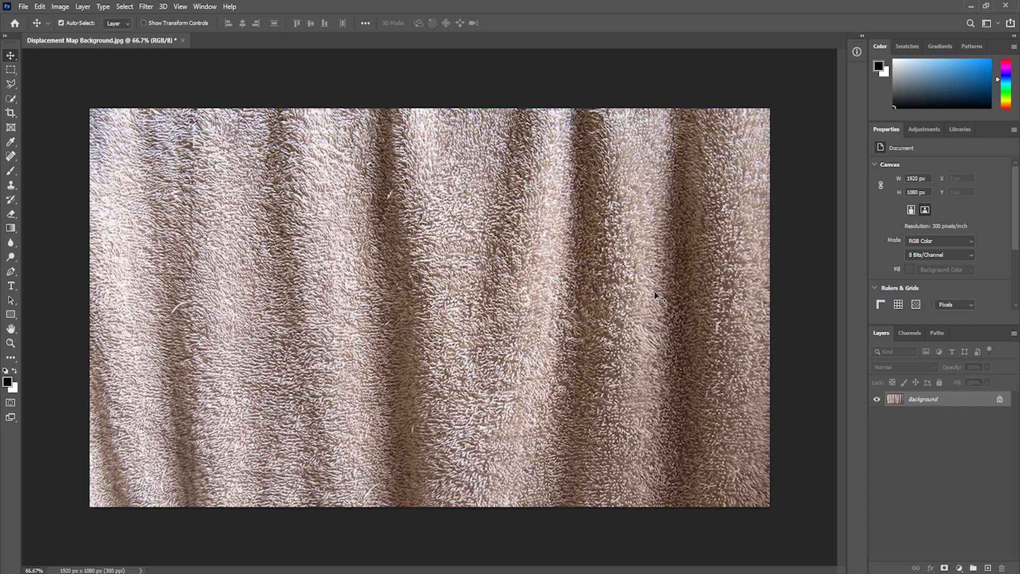
mouse_move(595, 304)
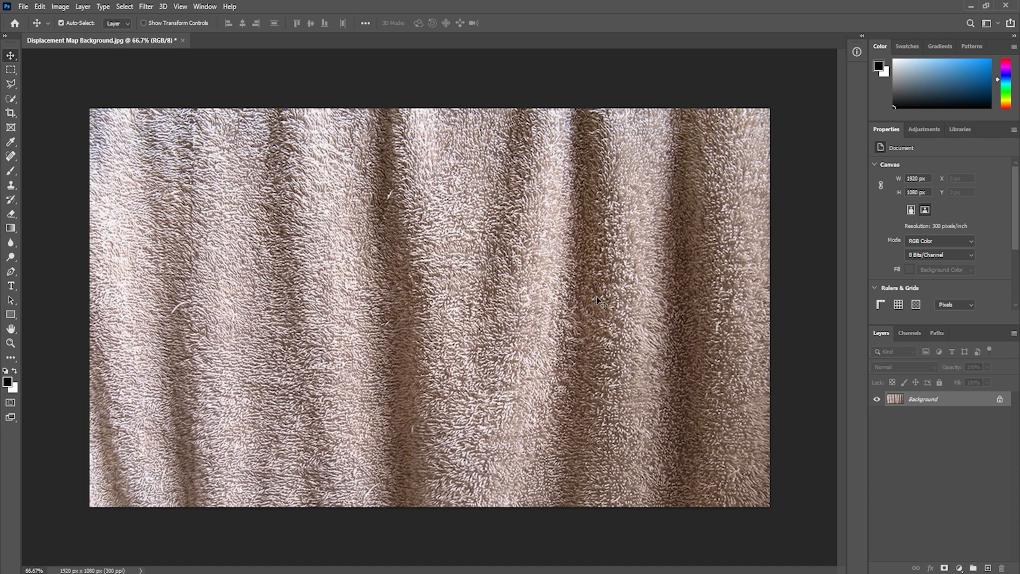
mouse_move(657, 330)
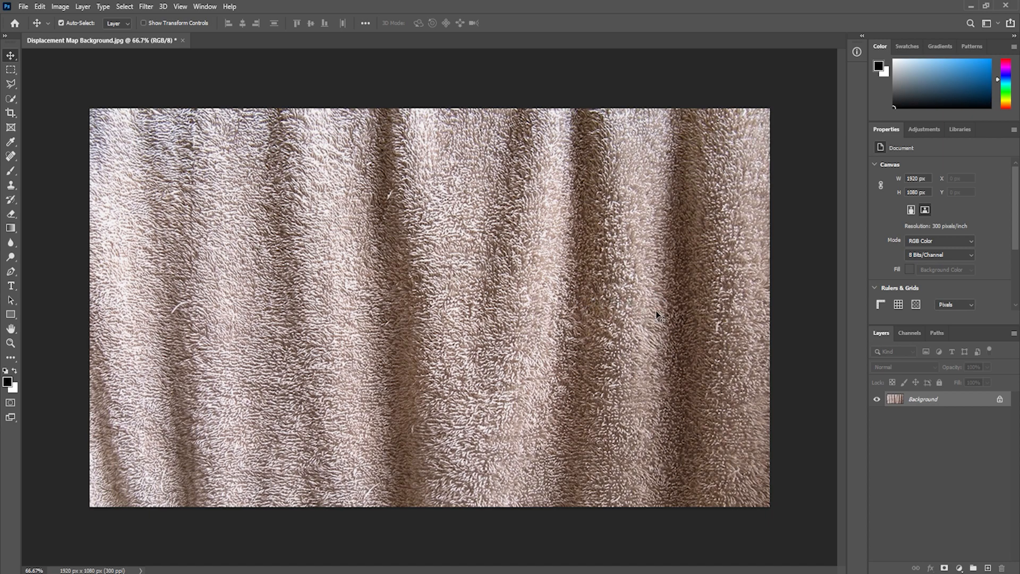
mouse_move(698, 313)
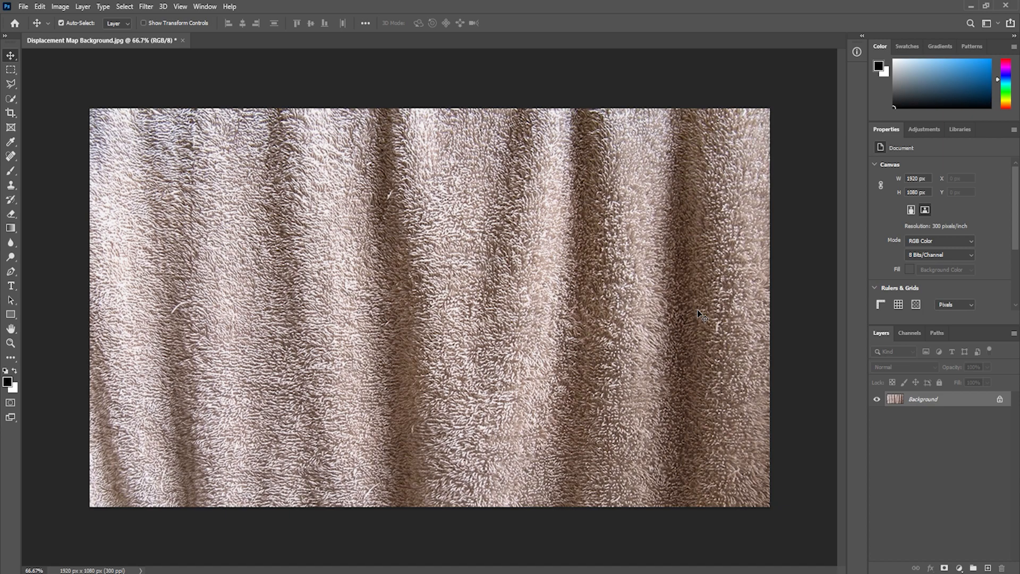
mouse_move(666, 346)
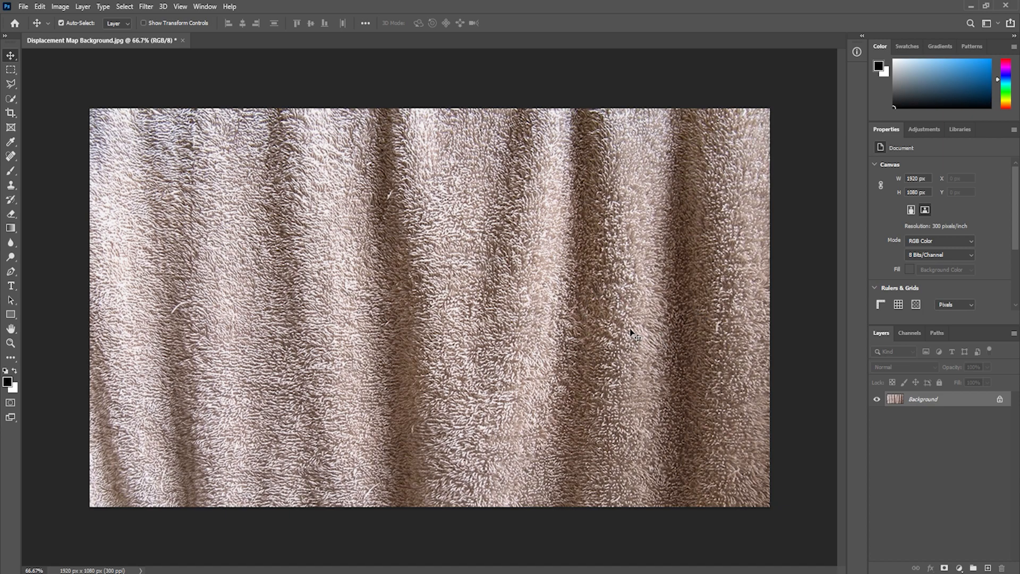
- Apply a 1.0-pixel Gaussian Blur to the towel photo
left_click(155, 7)
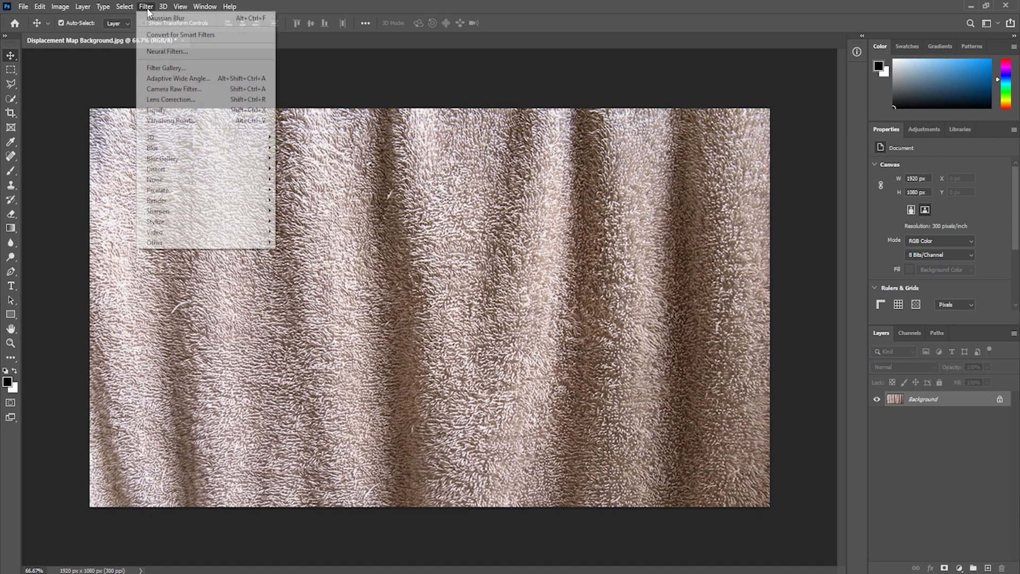
mouse_move(153, 147)
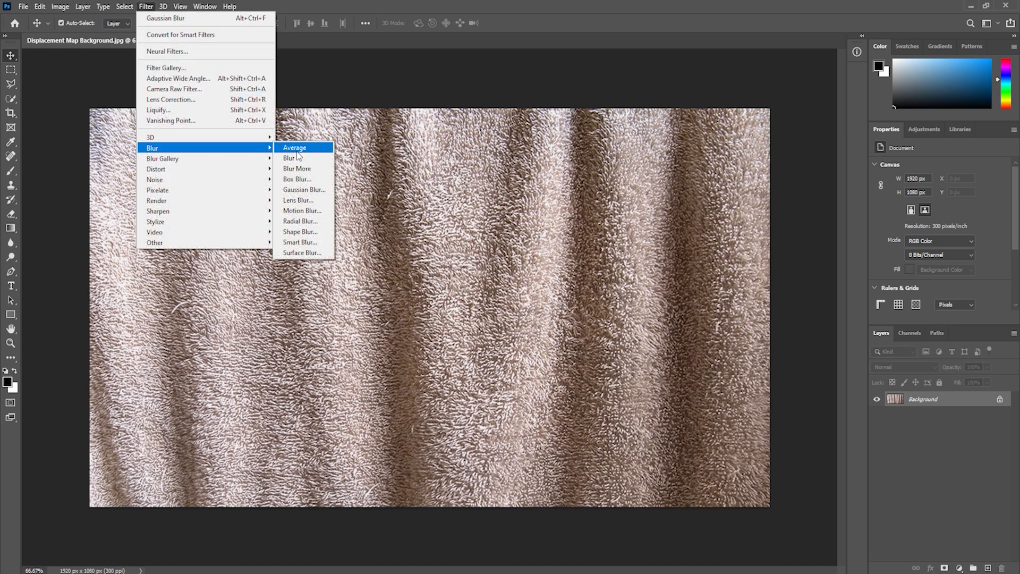
left_click(304, 189)
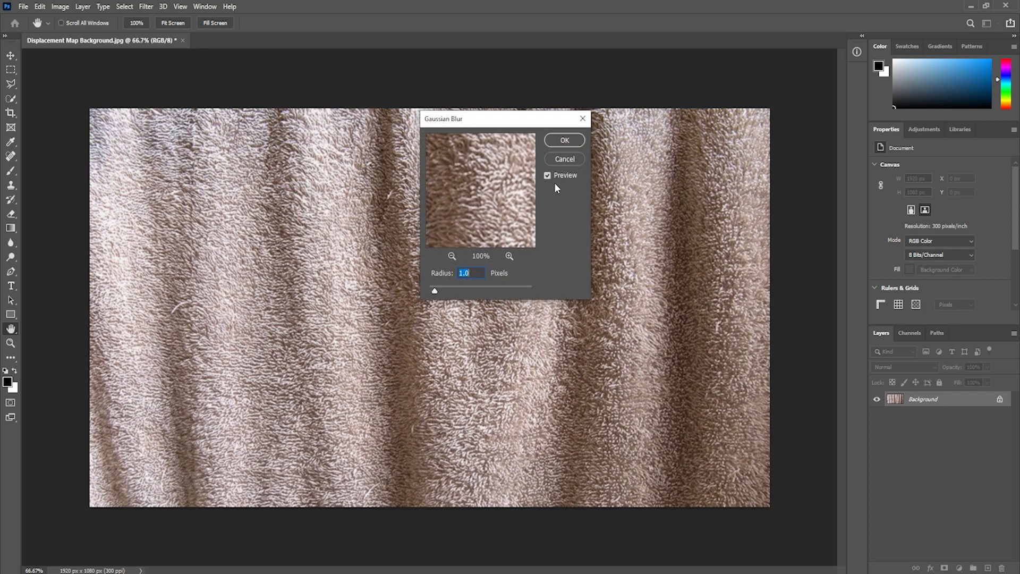
left_click(565, 140)
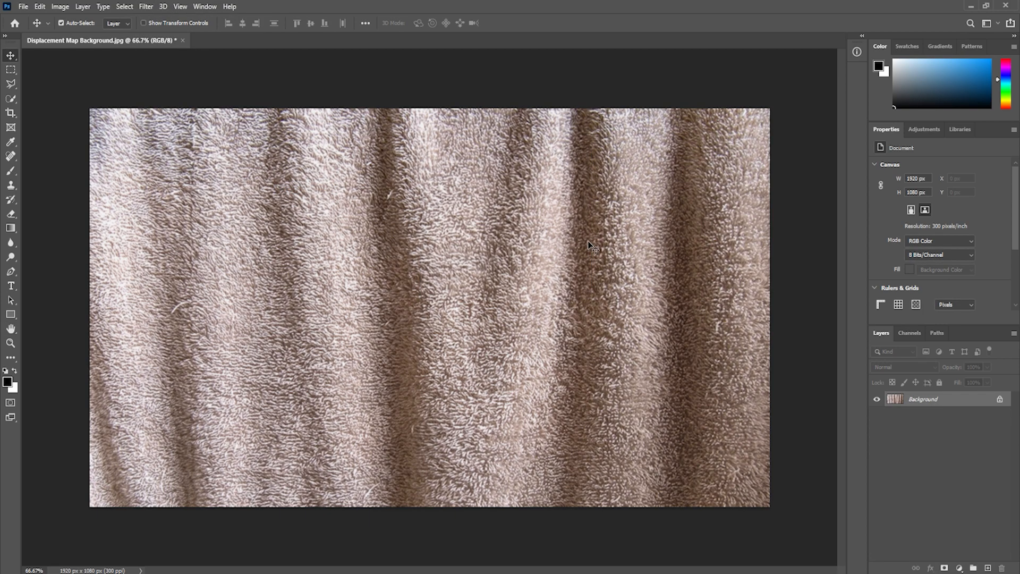
mouse_move(654, 299)
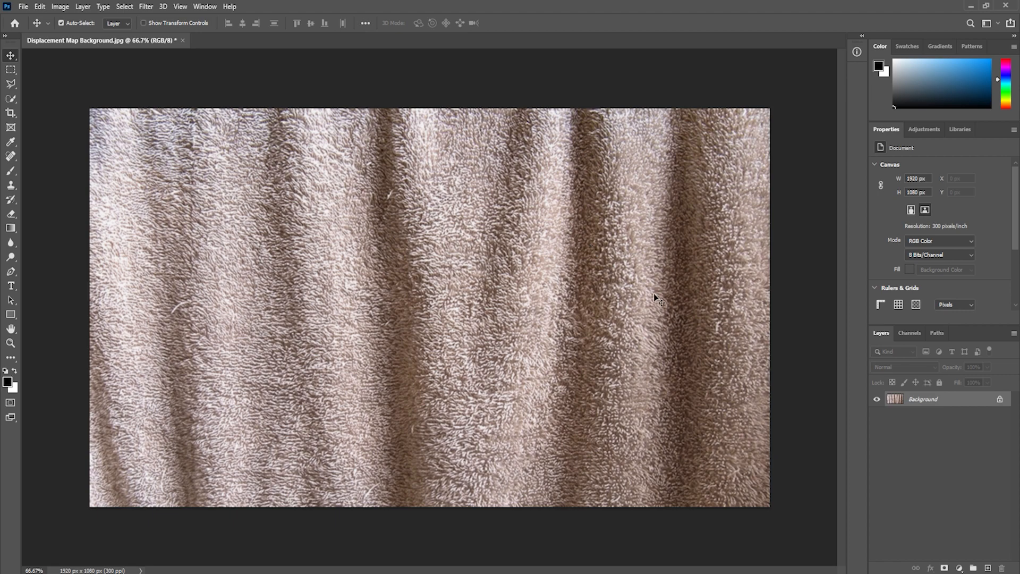
mouse_move(943, 134)
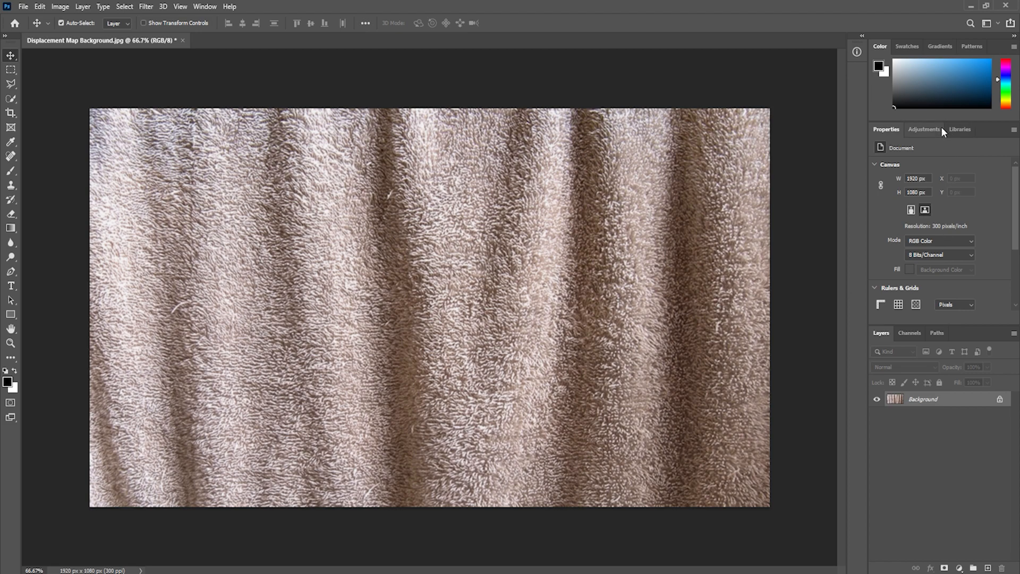
- Add a Hue/Saturation adjustment layer with Saturation -100 to make the towel greyscale
left_click(924, 129)
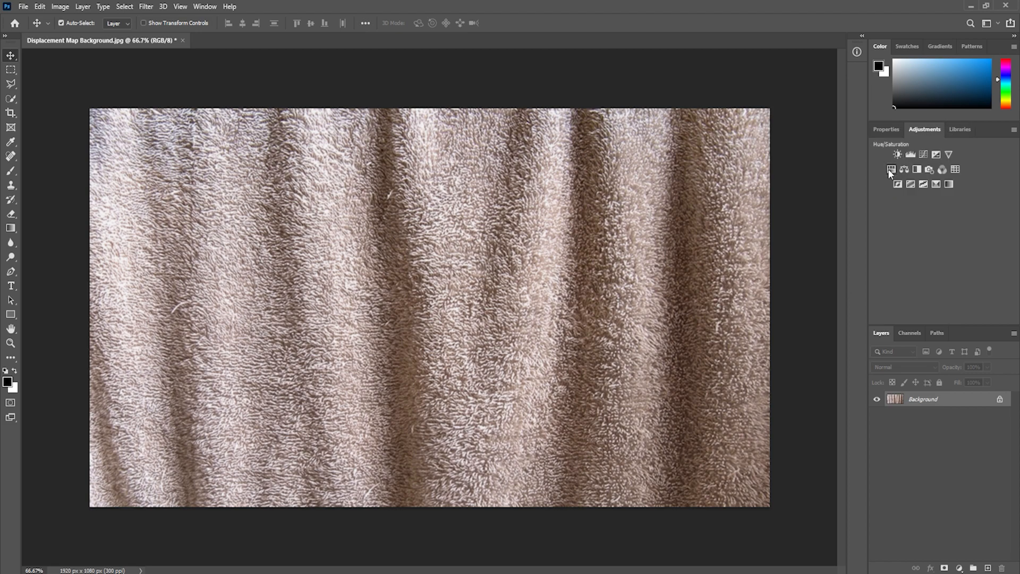
left_click(896, 169)
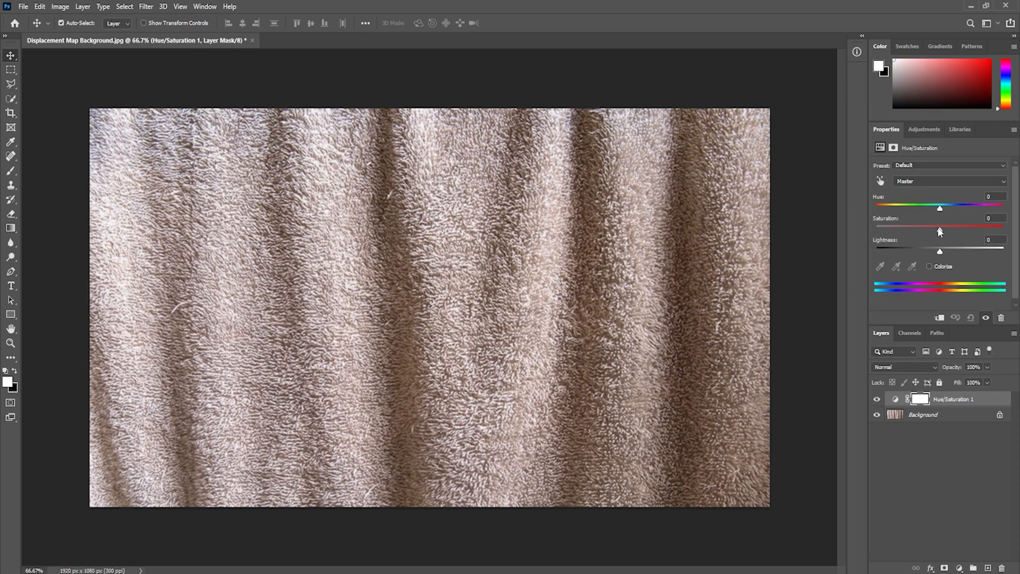
left_click_drag(938, 225, 901, 225)
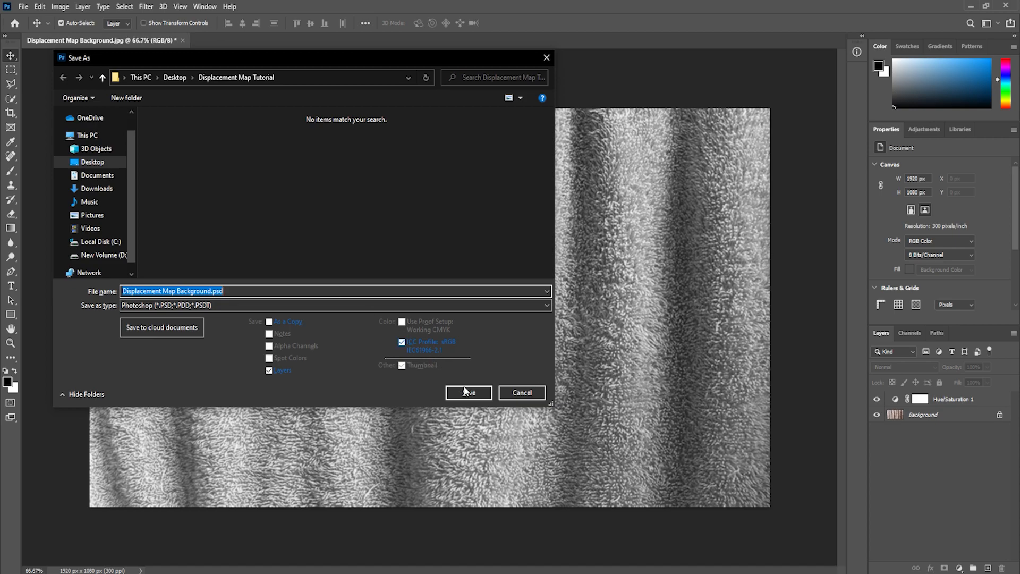
- Save the greyscale towel as Displacement Map Background.psd and reopen Displacement Map Background.jpg
left_click(468, 394)
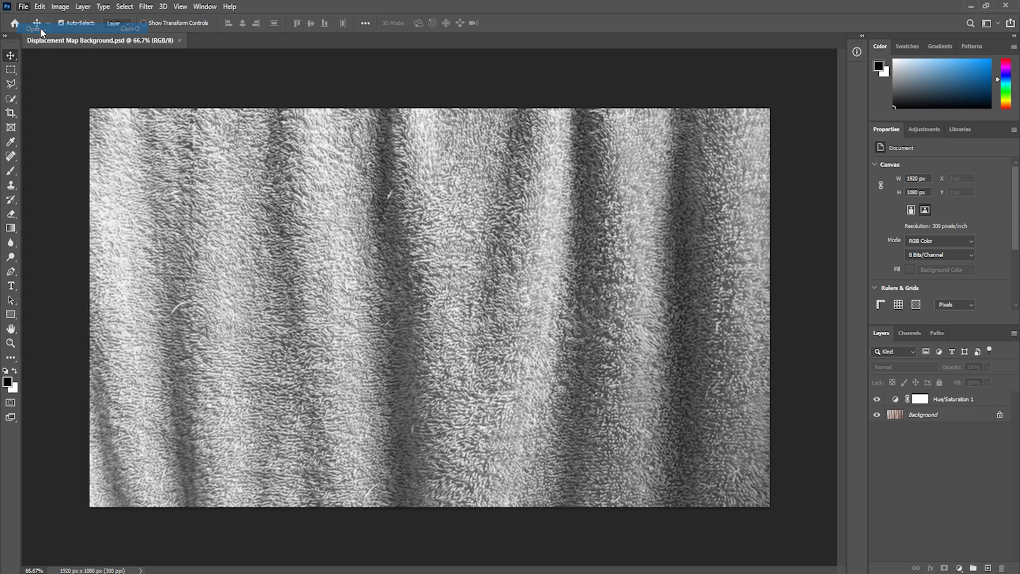
left_click(33, 25)
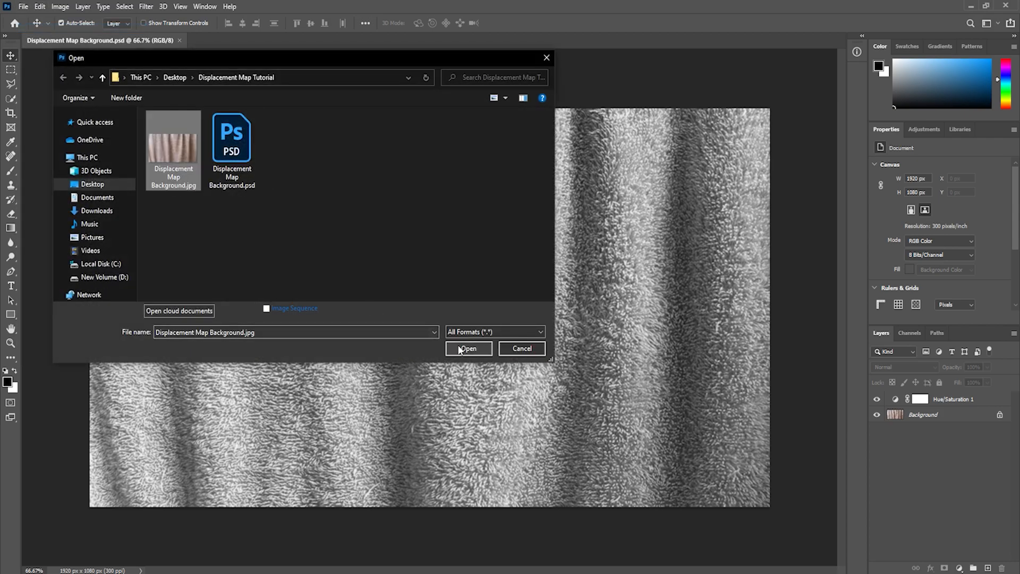
left_click(469, 349)
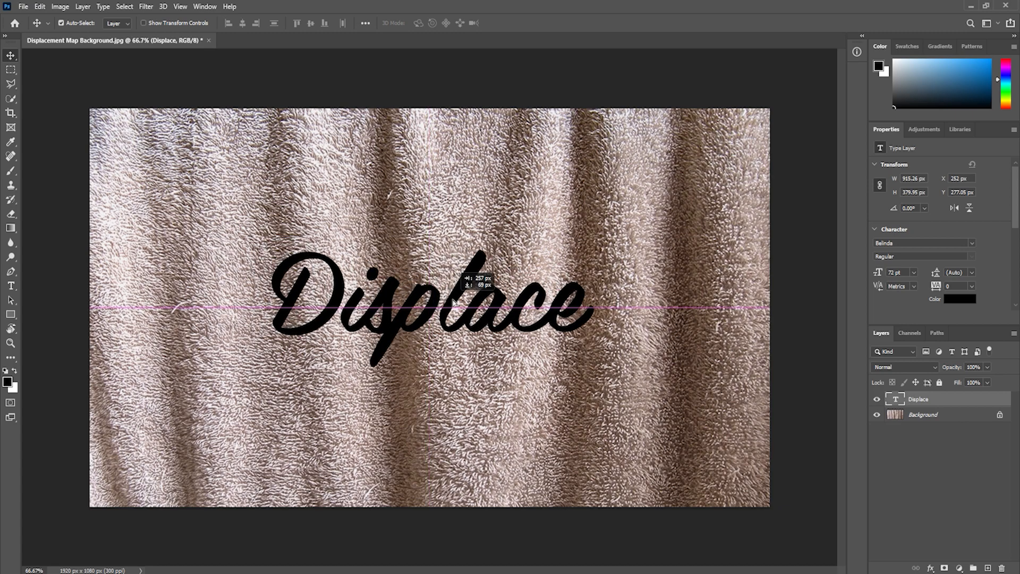
- Move the black script word 'Displace' to the centre of the towel
left_click_drag(429, 294, 480, 365)
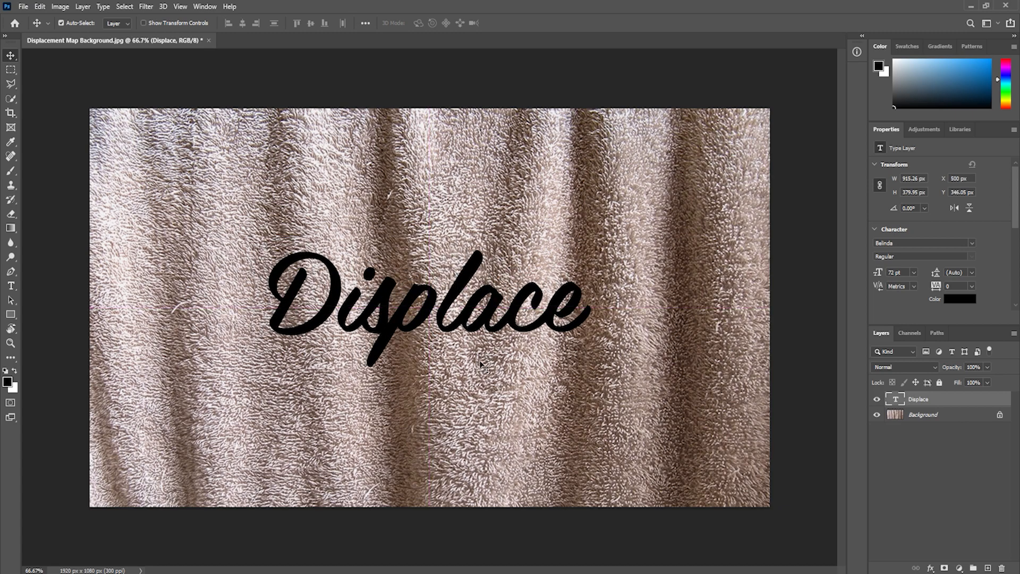
mouse_move(540, 242)
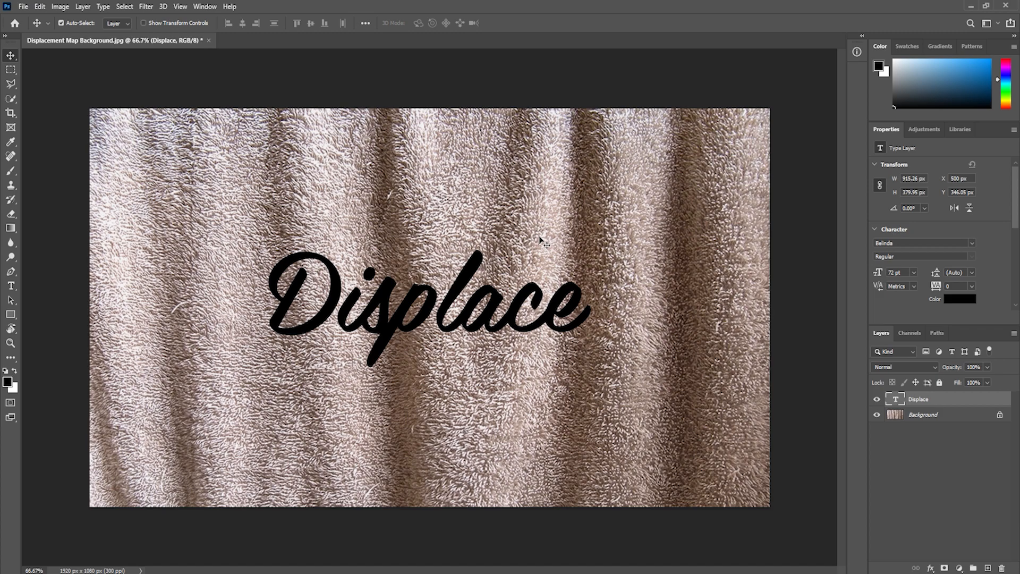
mouse_move(839, 391)
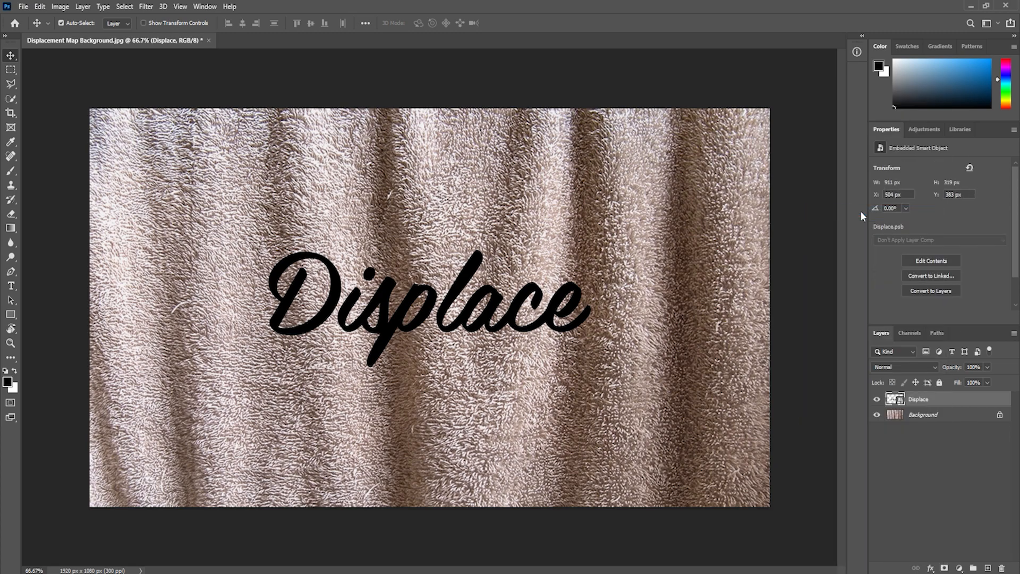
- Apply a Displace filter with scale 10 using the towel PSD as the displacement map
left_click(159, 6)
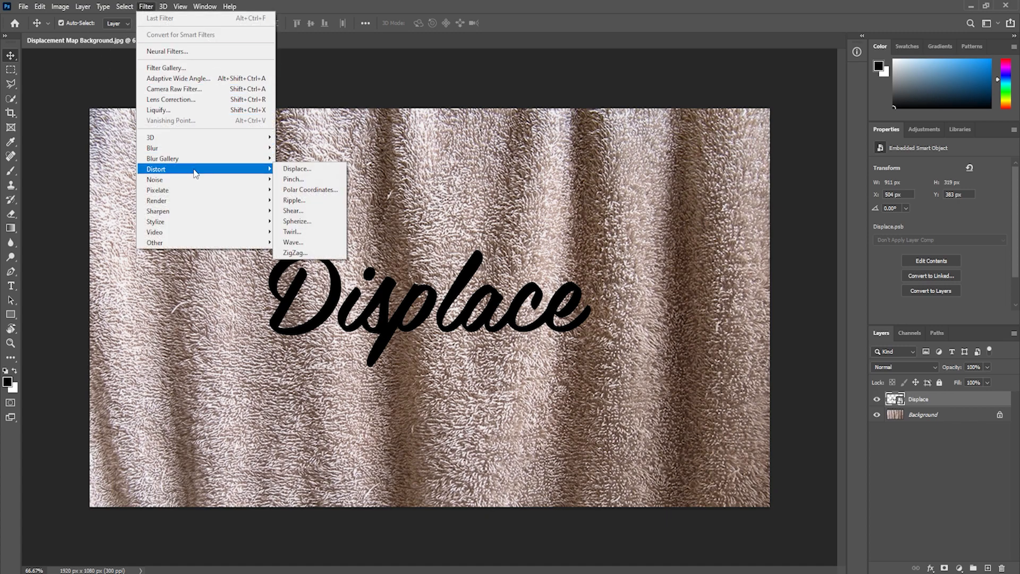
left_click(295, 168)
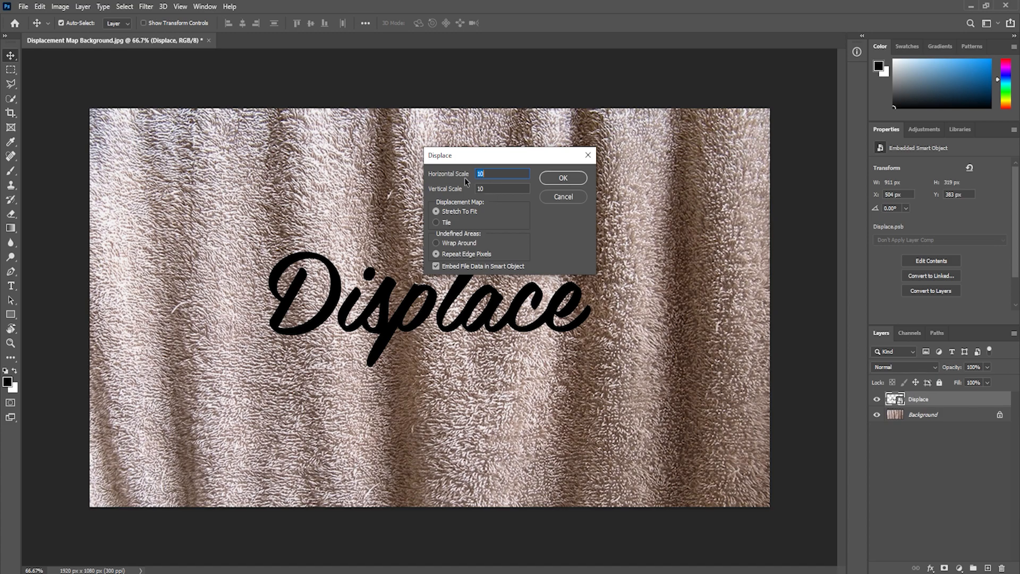
mouse_move(553, 232)
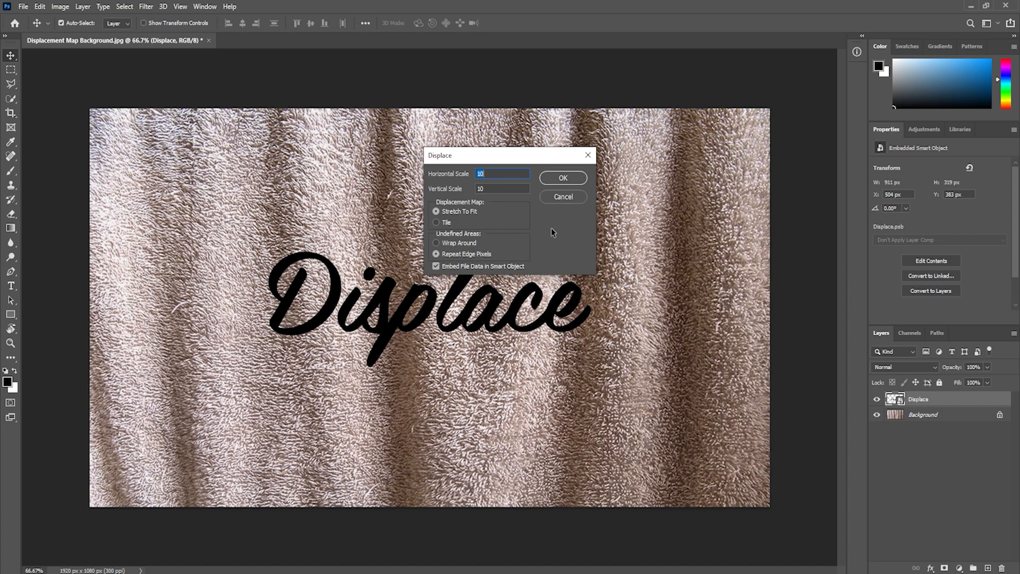
mouse_move(504, 227)
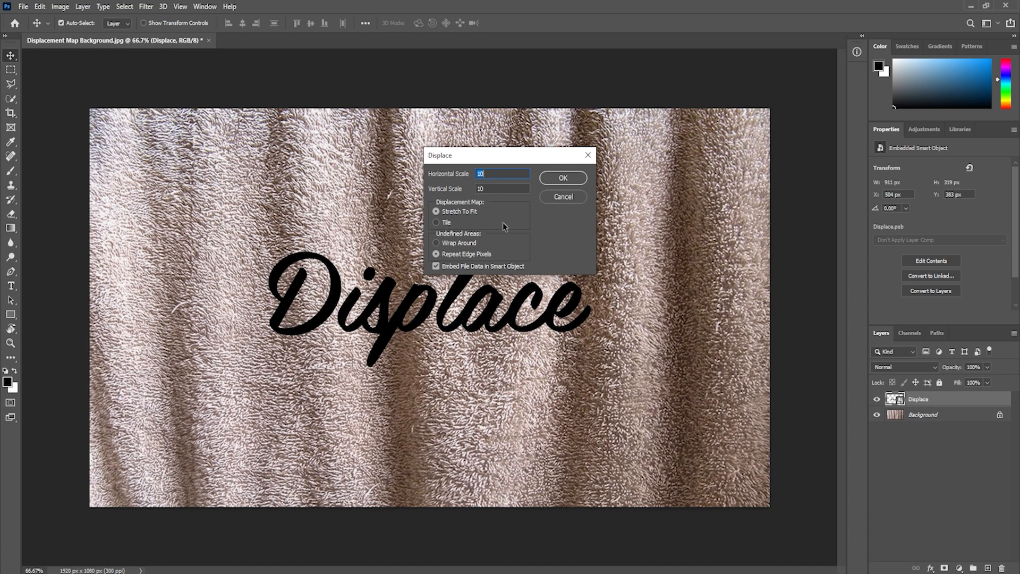
mouse_move(496, 225)
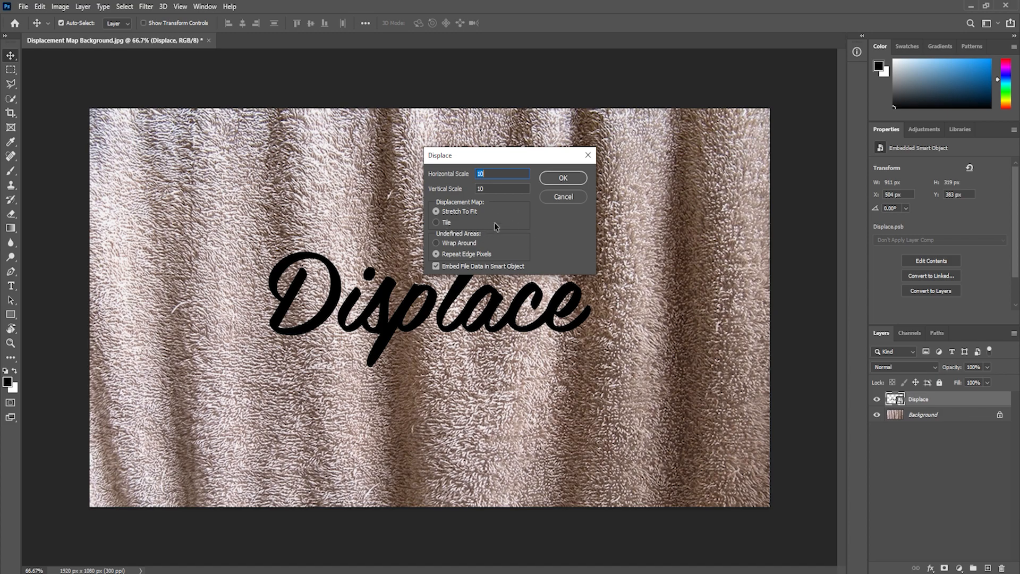
mouse_move(537, 227)
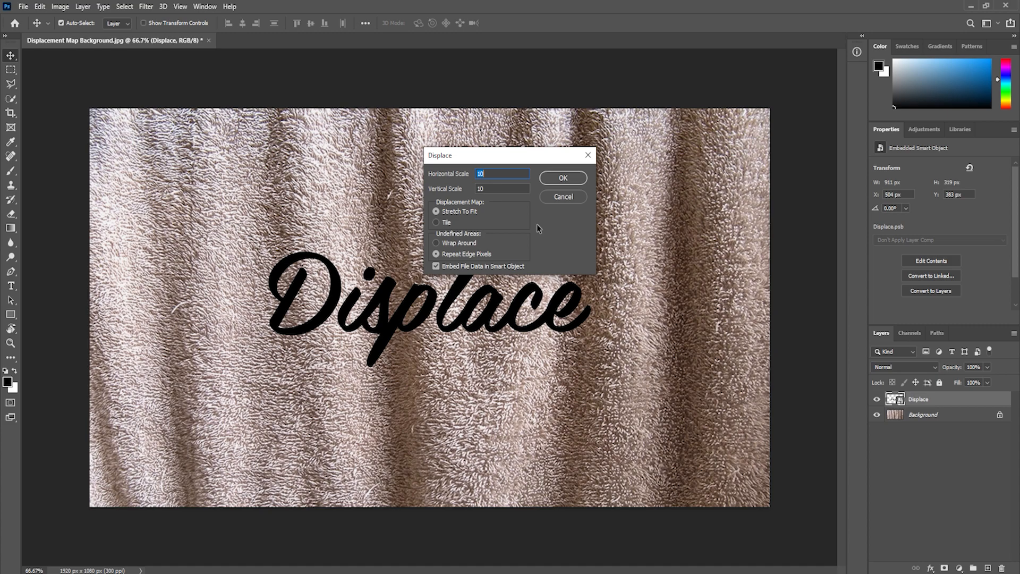
left_click(563, 178)
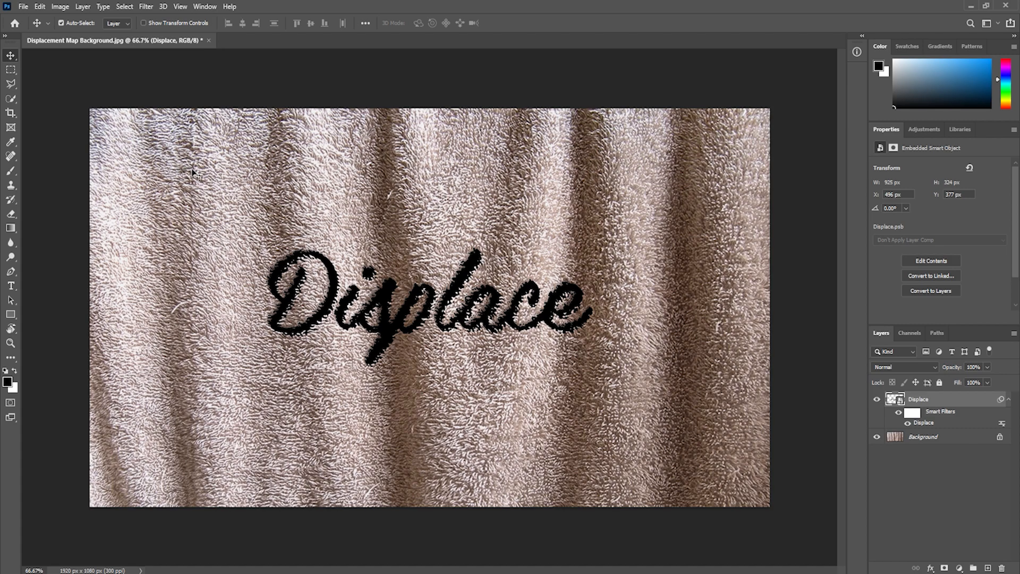
mouse_move(582, 312)
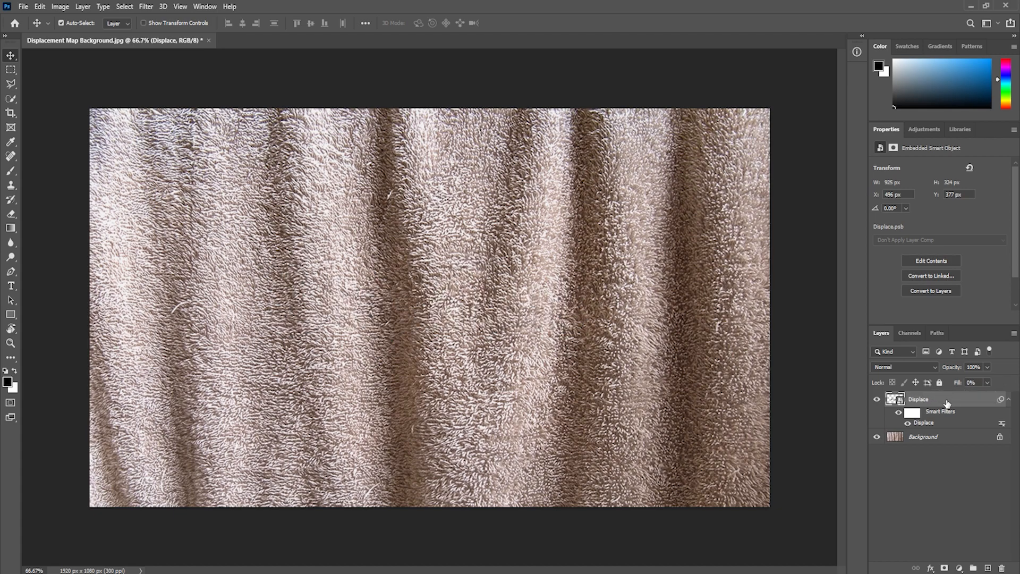
- Bring up the Layer Style settings for the hidden Displace text layer
double_click(939, 398)
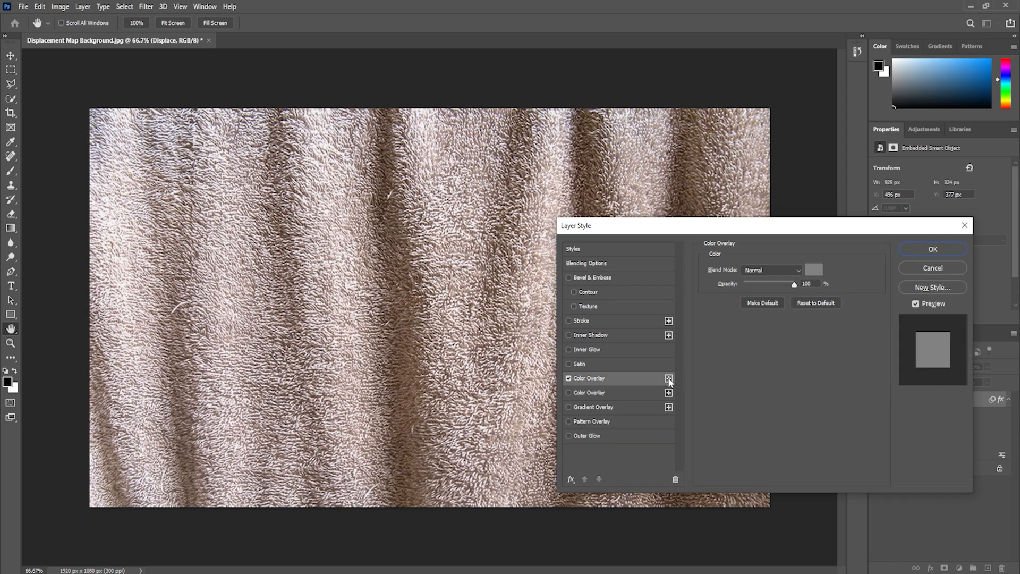
- Set a blue Color Overlay in Linear Burn mode and enable Bevel & Emboss
left_click(816, 269)
type("7e9dd")
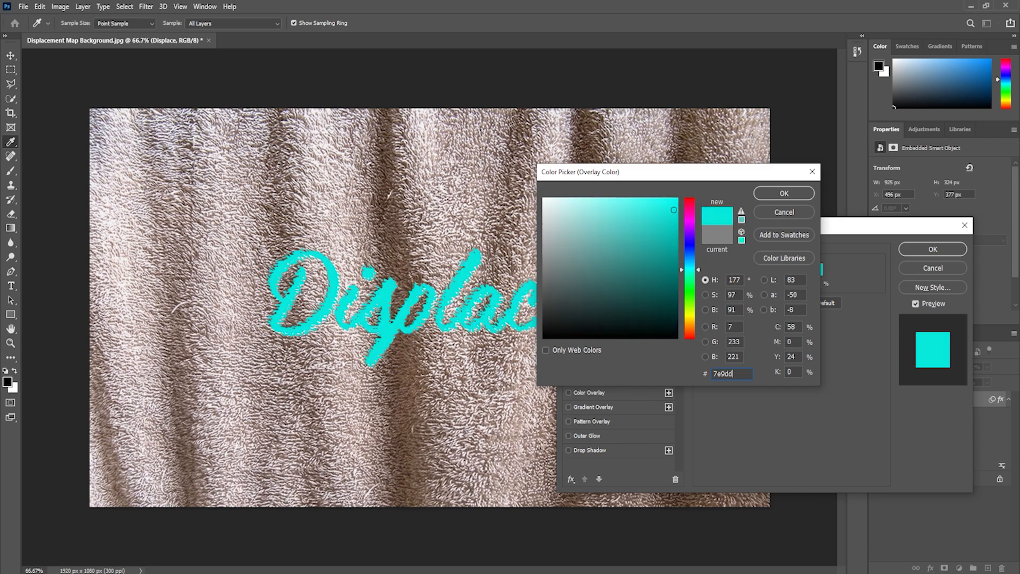
left_click(785, 192)
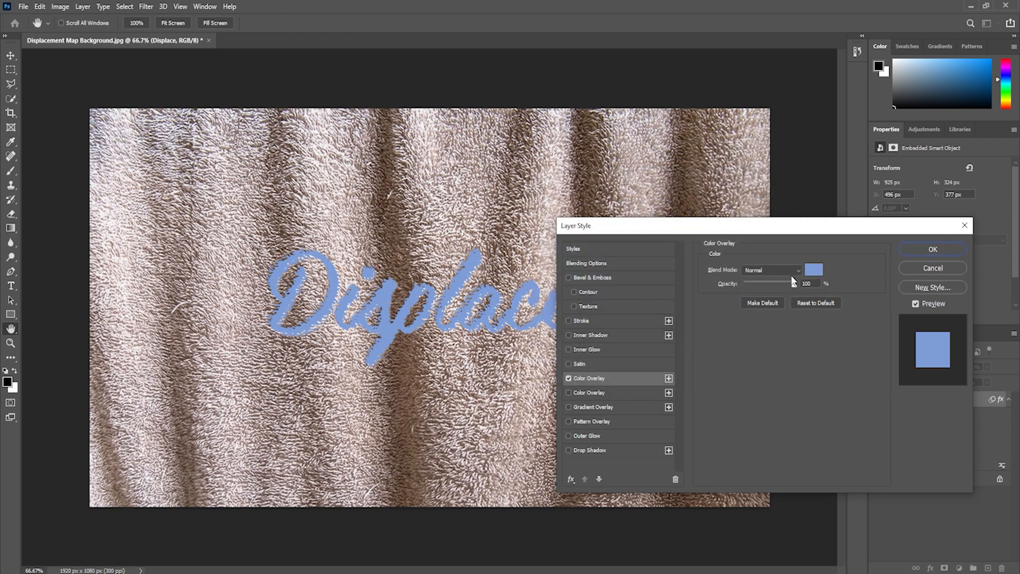
left_click(772, 270)
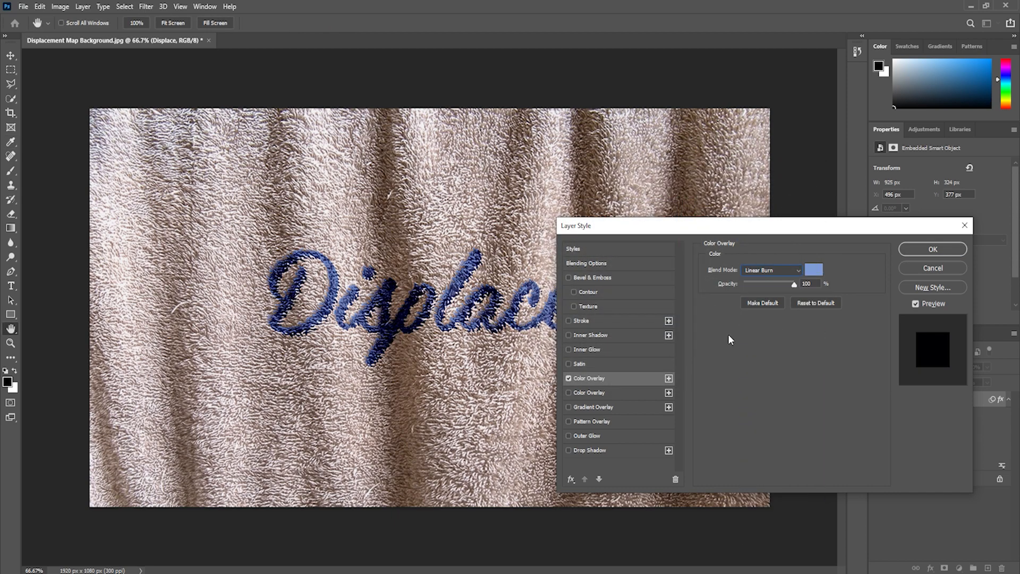
left_click(568, 277)
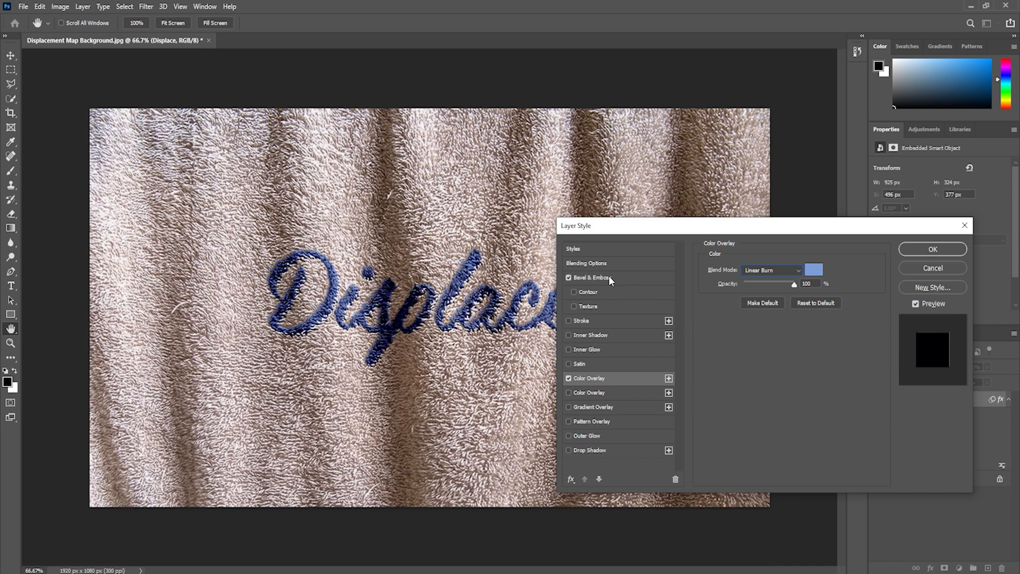
- Set Bevel & Emboss to Emboss style, Direction Down, Highlight Linear Dodge and Shadow Linear Burn
left_click(594, 277)
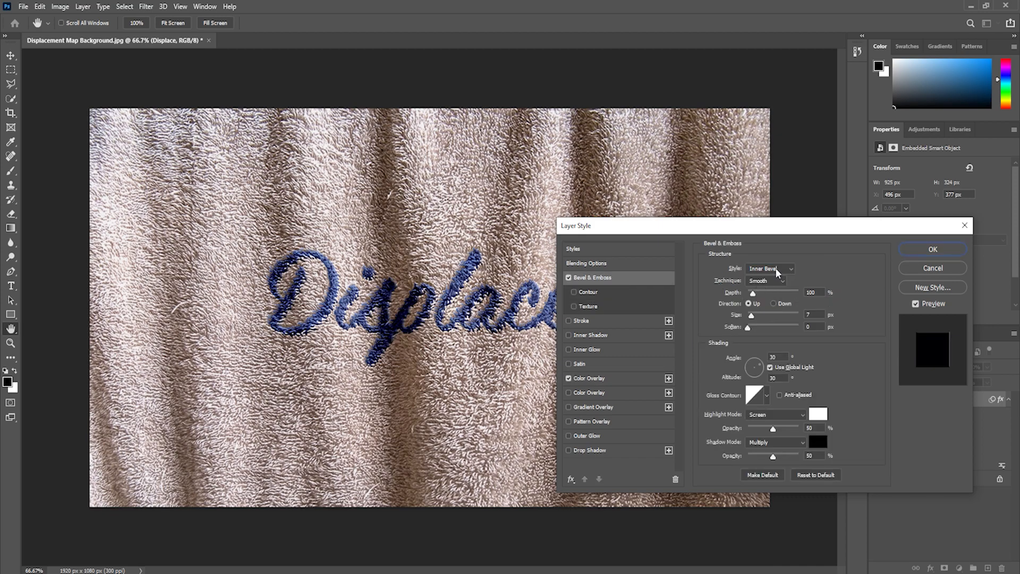
left_click(769, 268)
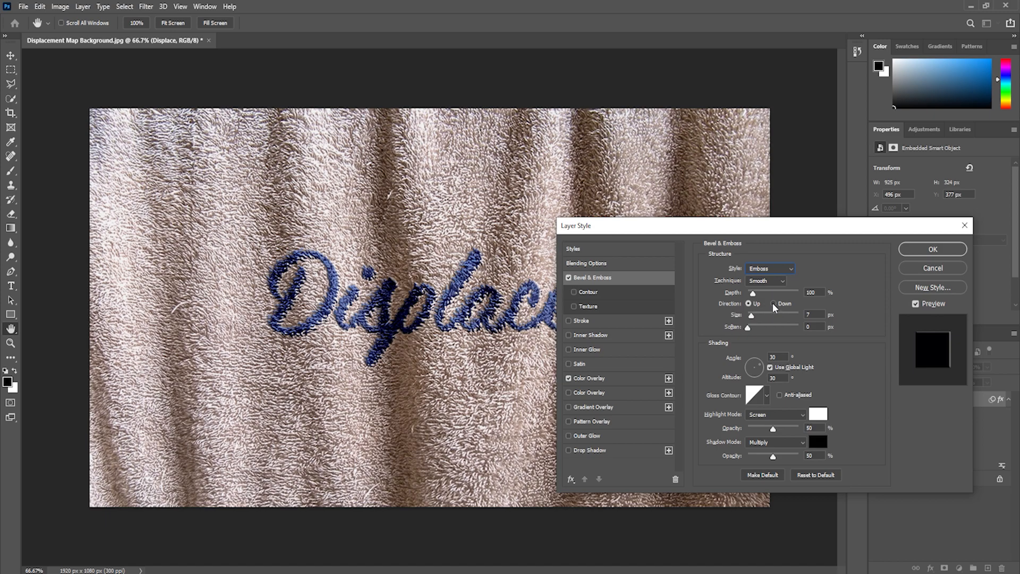
left_click(773, 304)
type("45")
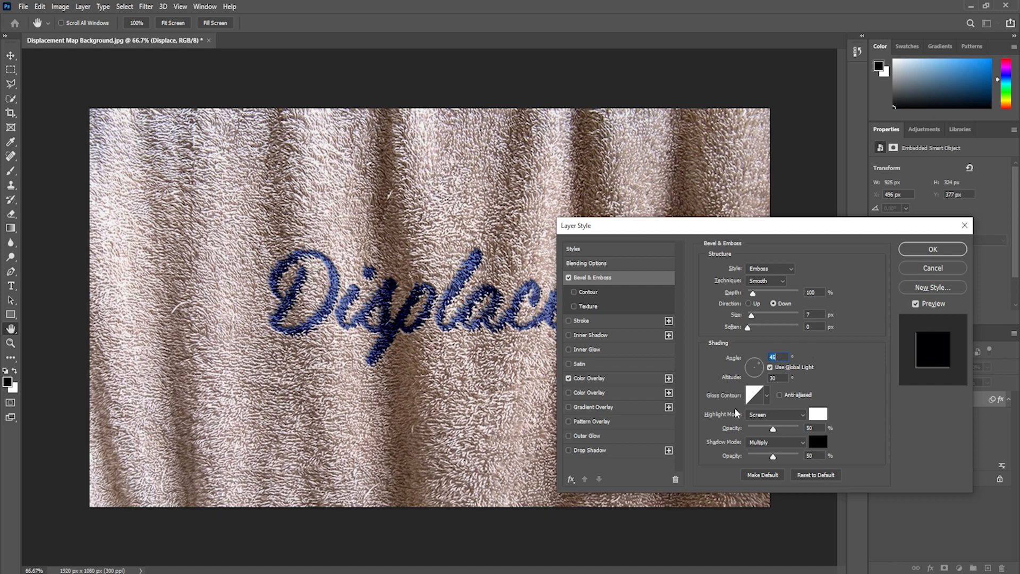
left_click(775, 414)
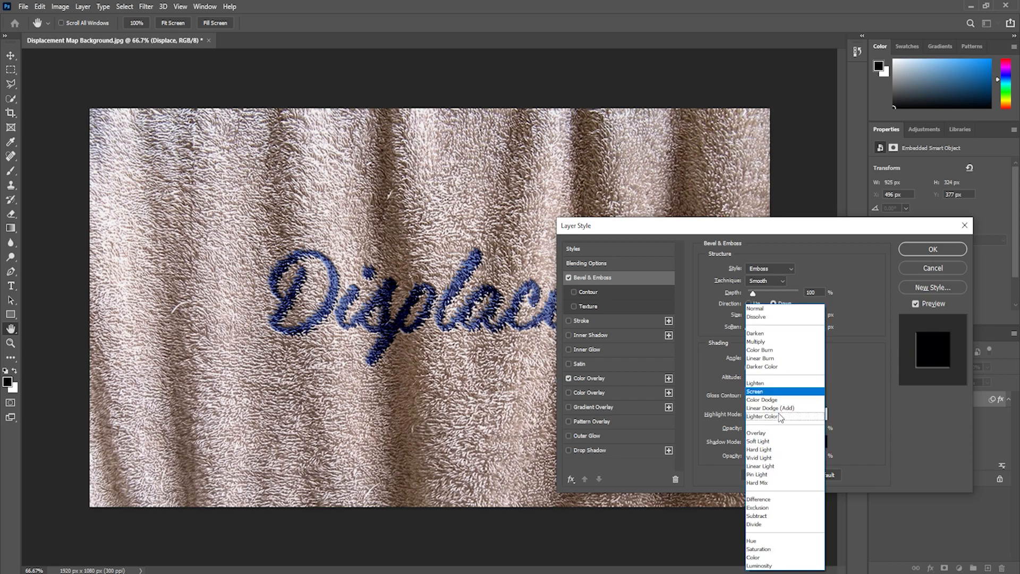
left_click(769, 408)
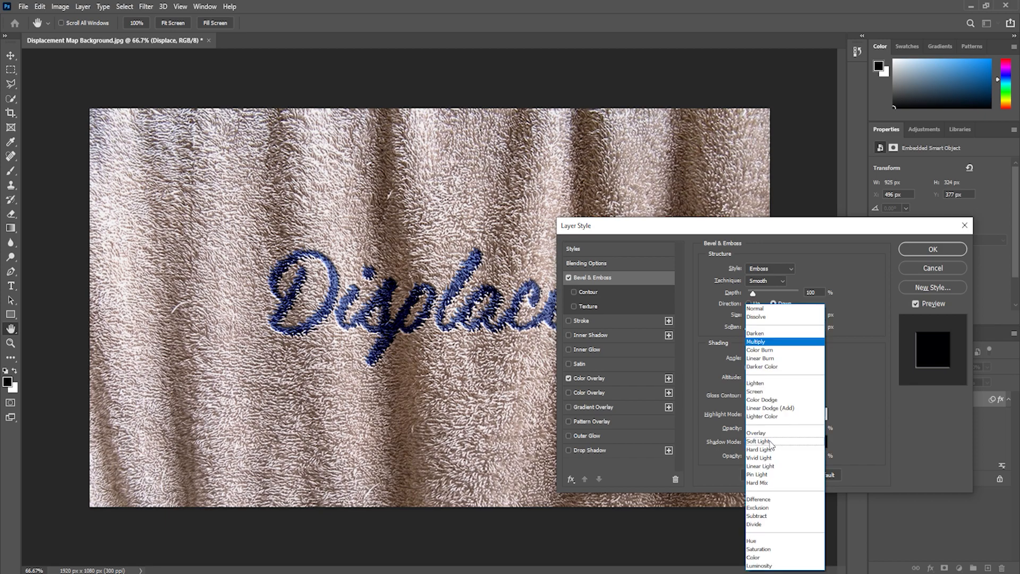
left_click(770, 408)
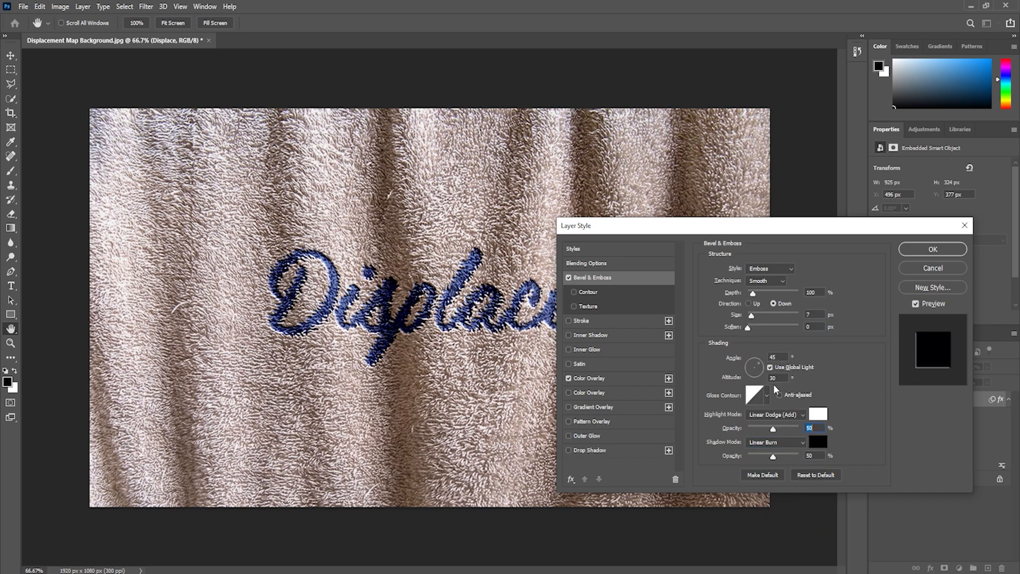
- Lower highlight and shadow opacity to 15% and apply the layer style
left_click_drag(774, 428, 770, 428)
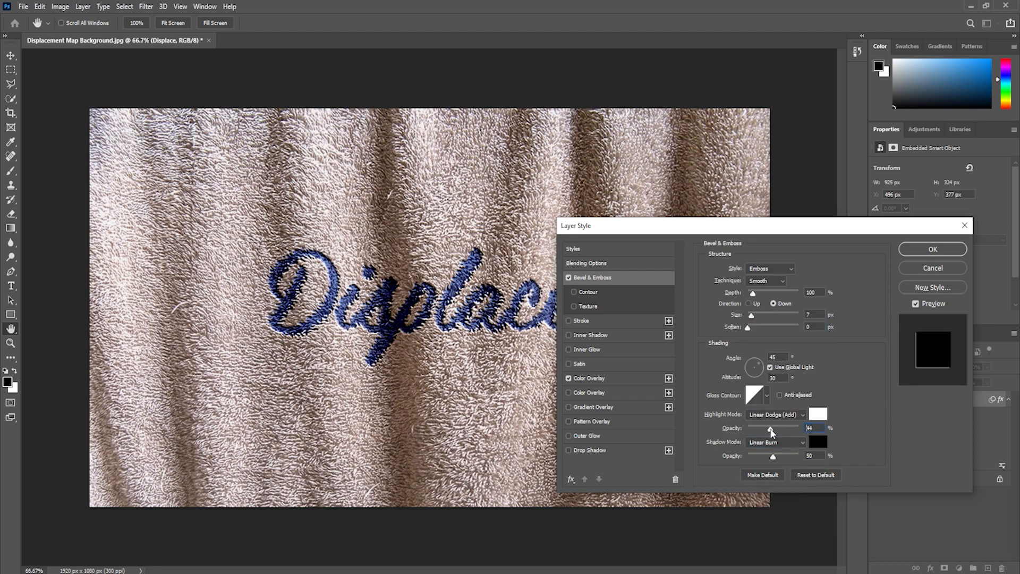
left_click_drag(772, 427, 757, 427)
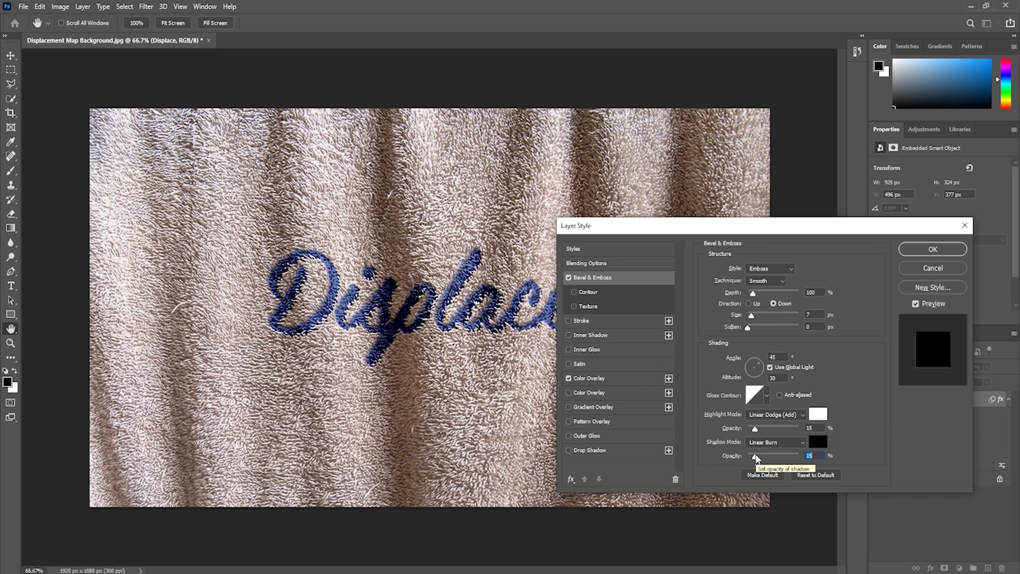
left_click_drag(767, 314, 751, 315)
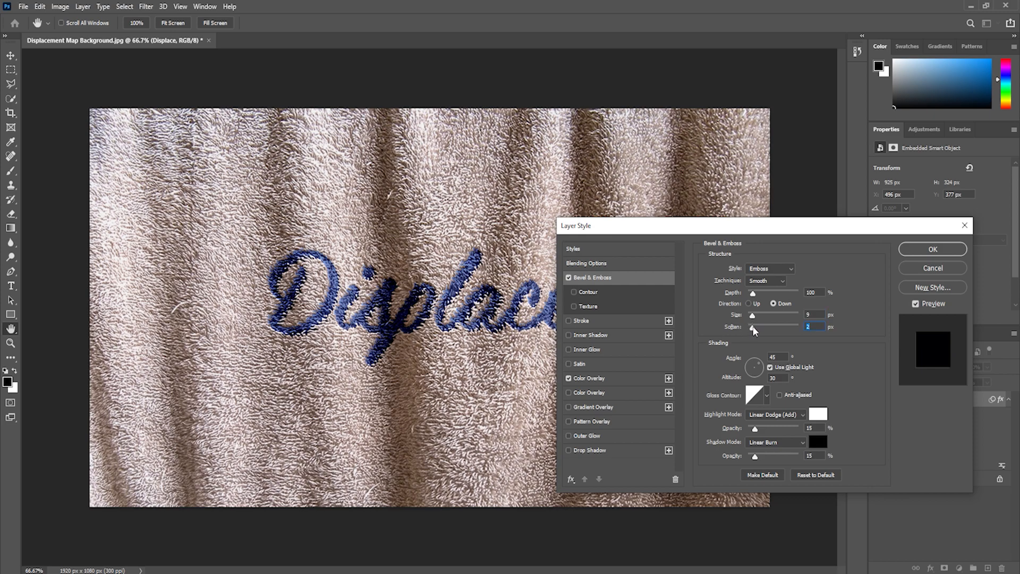
mouse_move(933, 250)
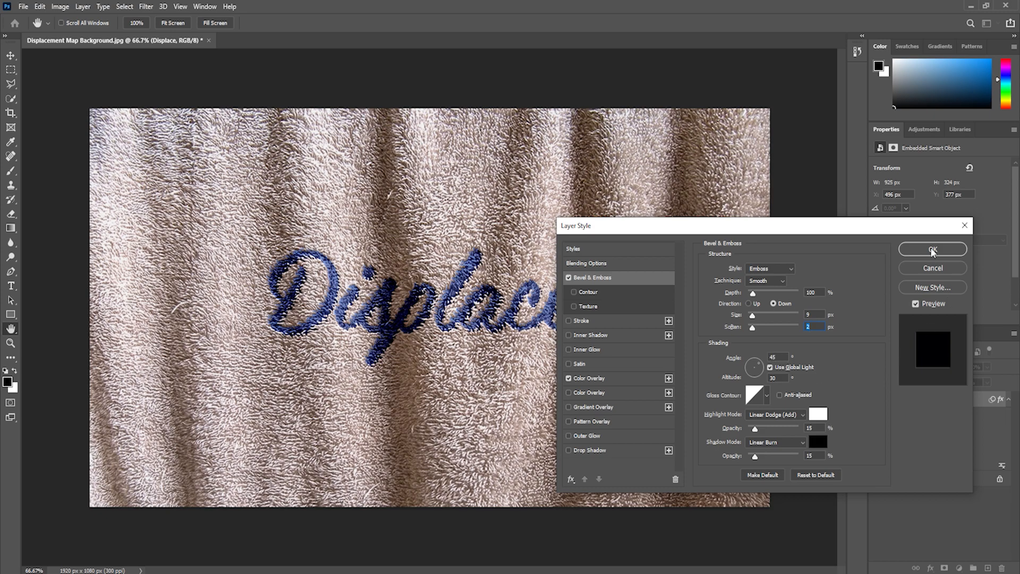
left_click(933, 249)
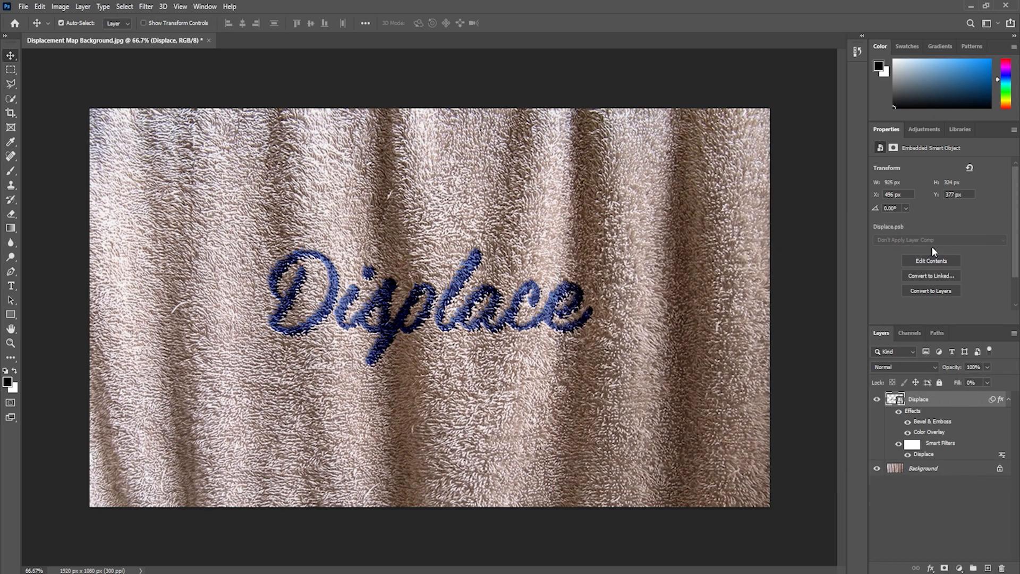
mouse_move(894, 398)
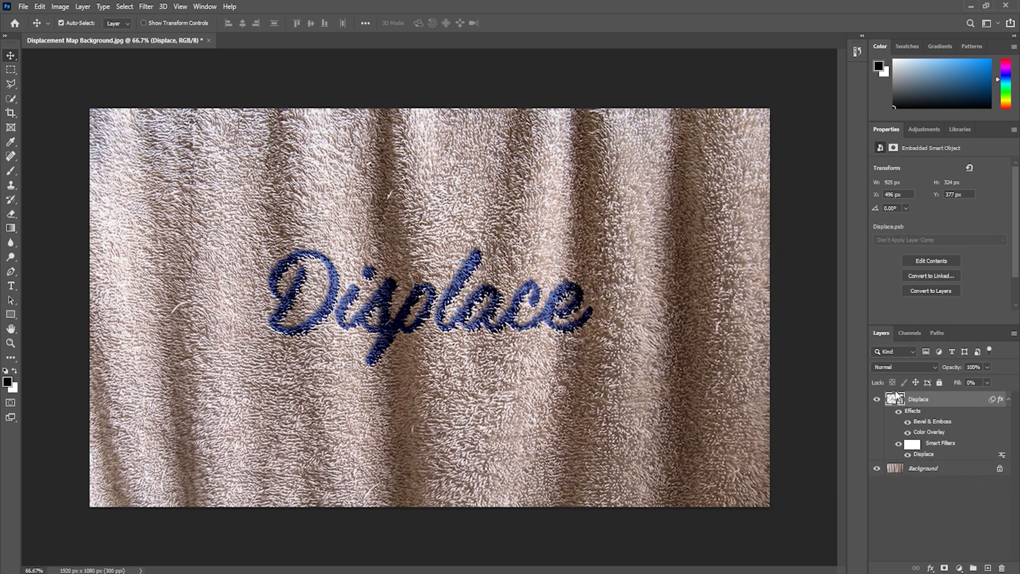